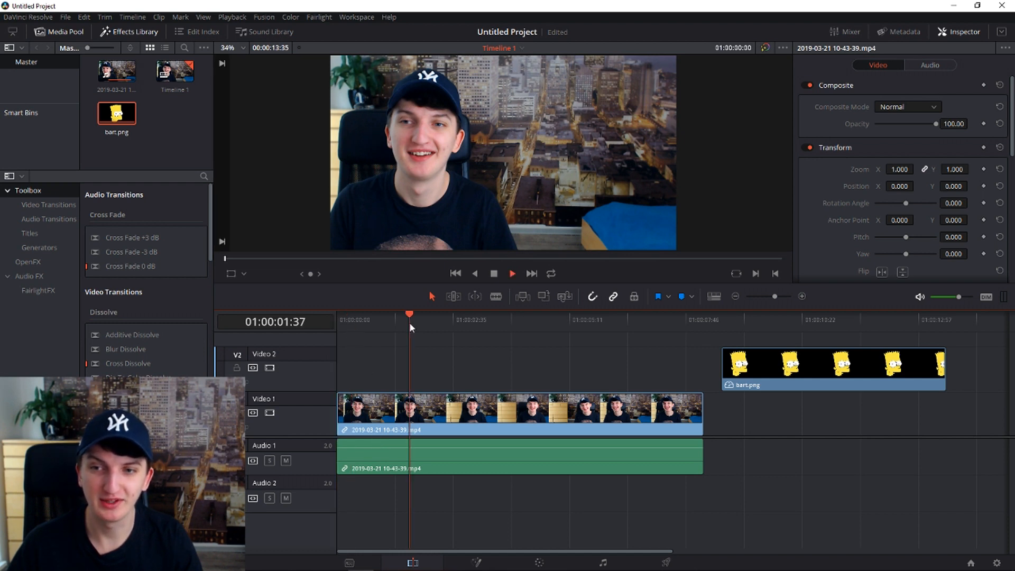
Place bart.png over the speaker's face and tilt it further to match his head.
click(531, 320)
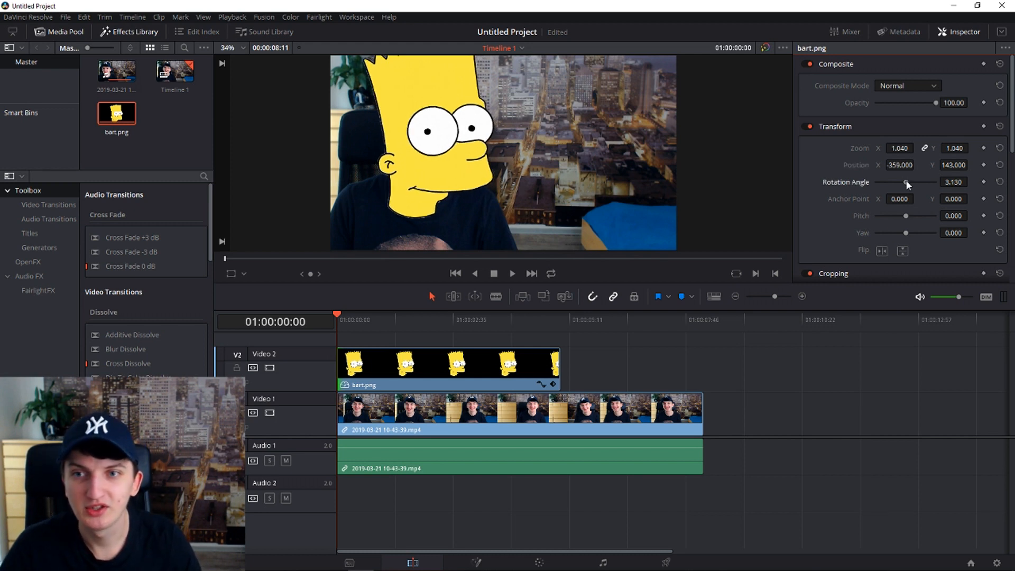
drag(906, 182, 912, 182)
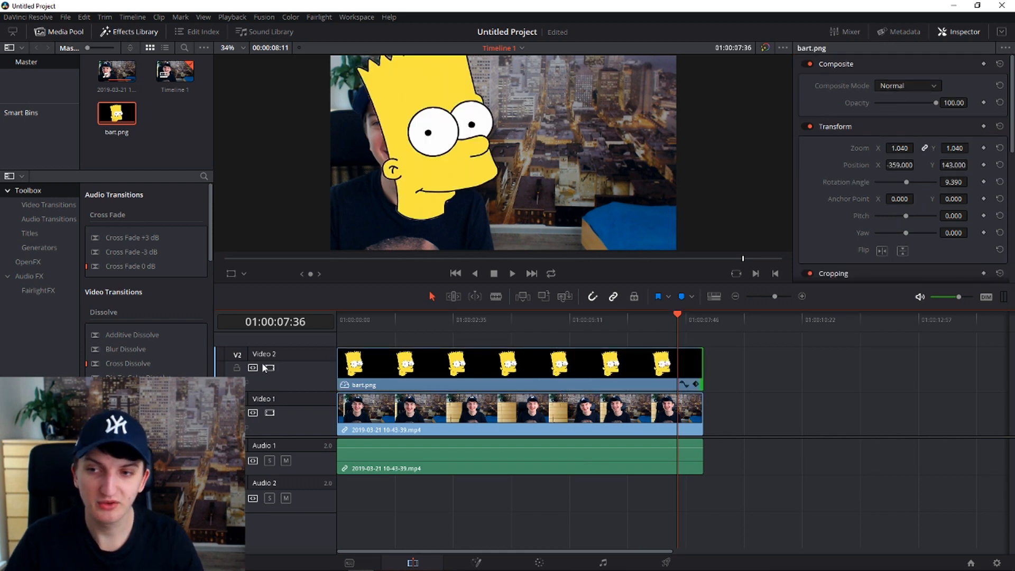
click(269, 368)
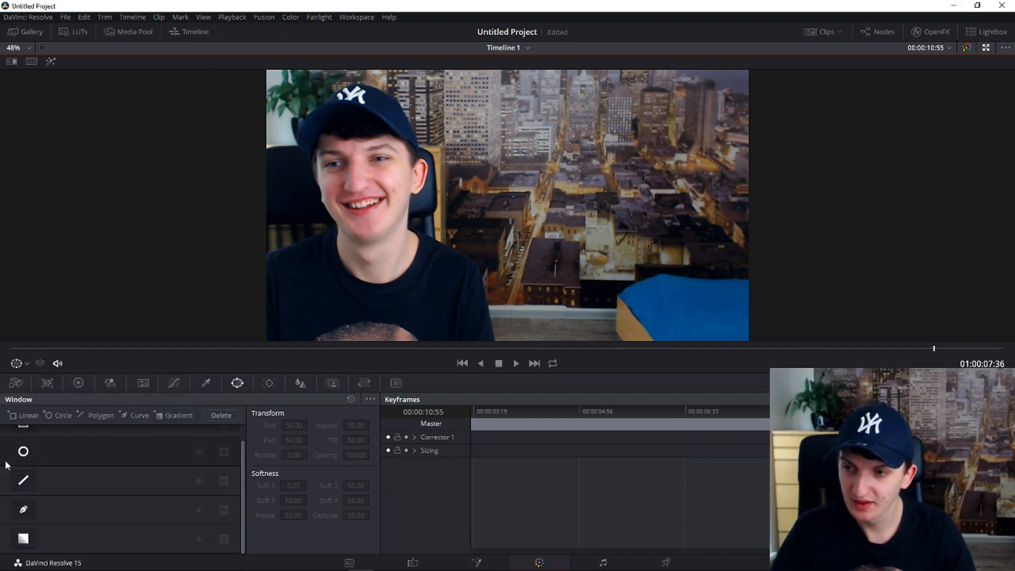
Add a Circle window, reshape it into an oval over the face, and show the Tracker.
click(23, 450)
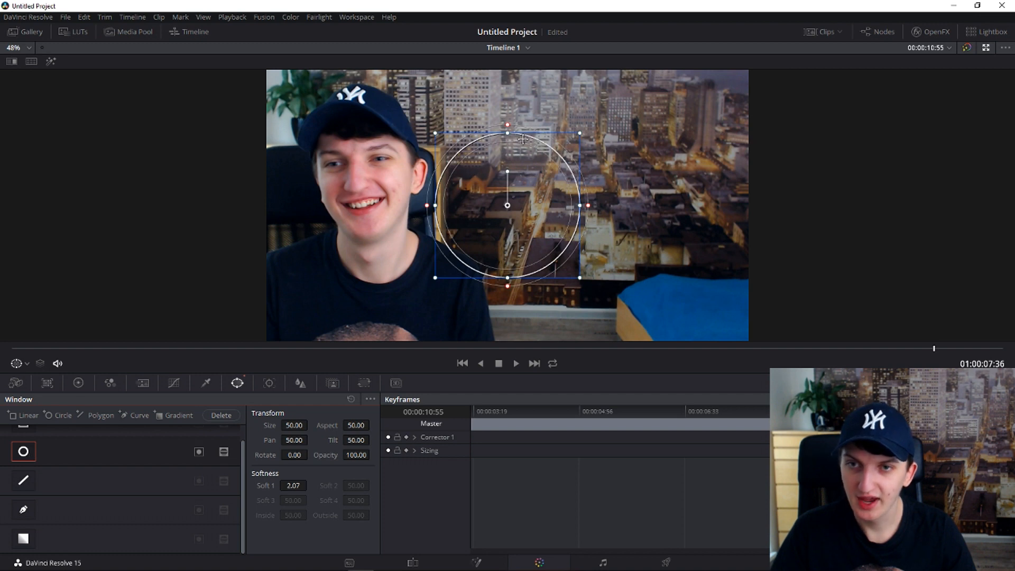
drag(507, 205, 375, 155)
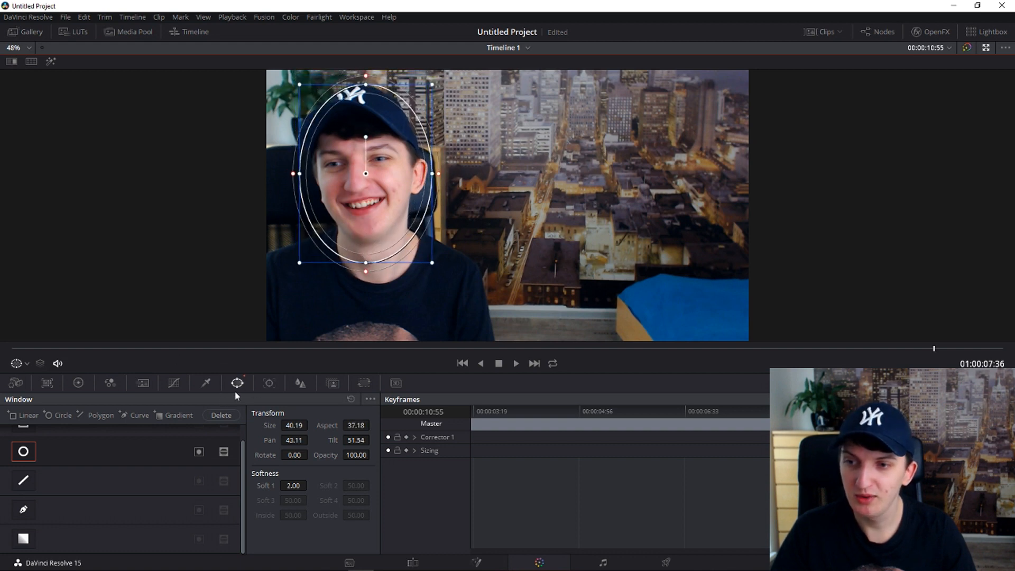
click(237, 383)
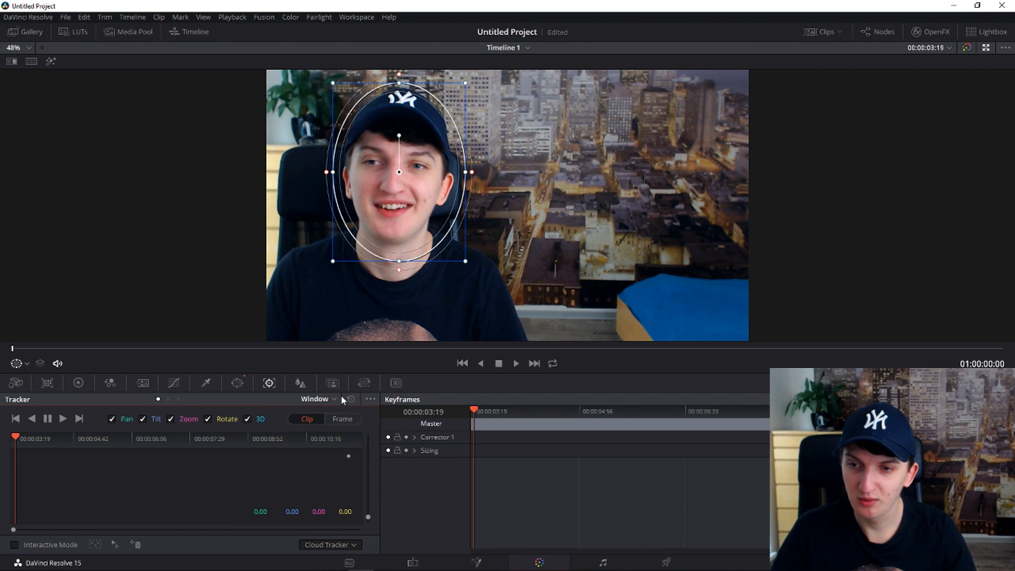
Track the oval face window forward, then in reverse back to the start.
click(317, 398)
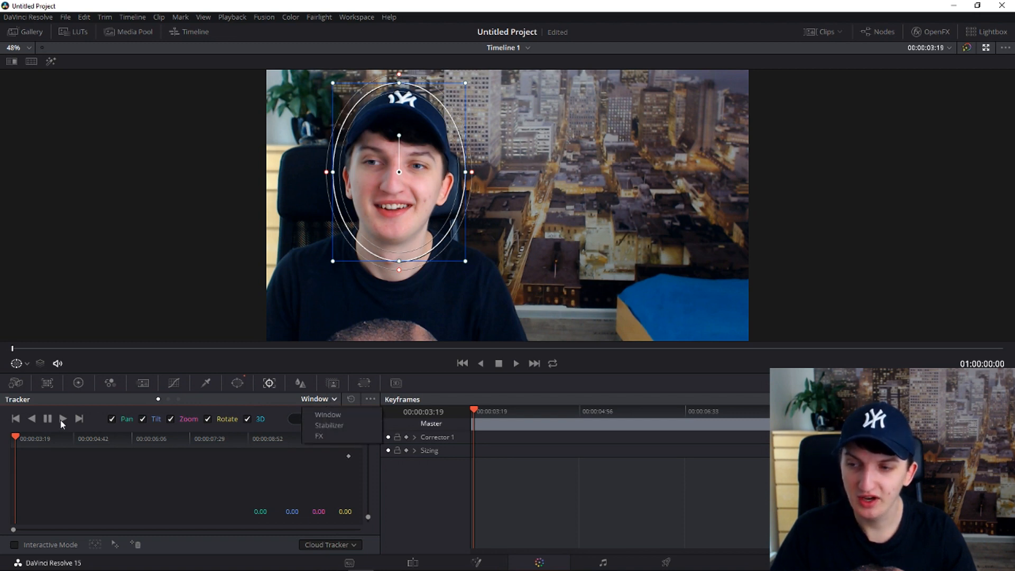
click(63, 418)
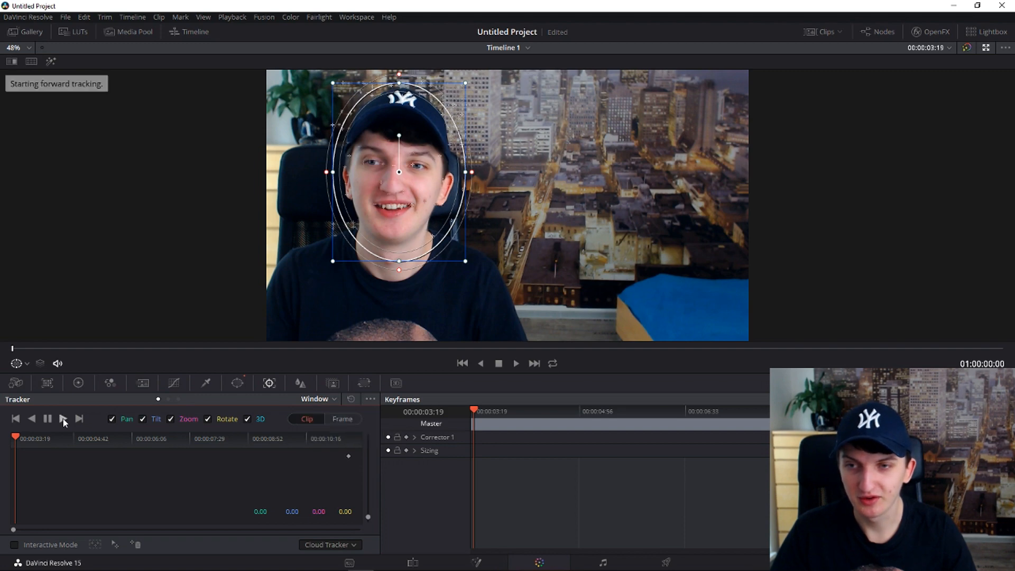
click(62, 419)
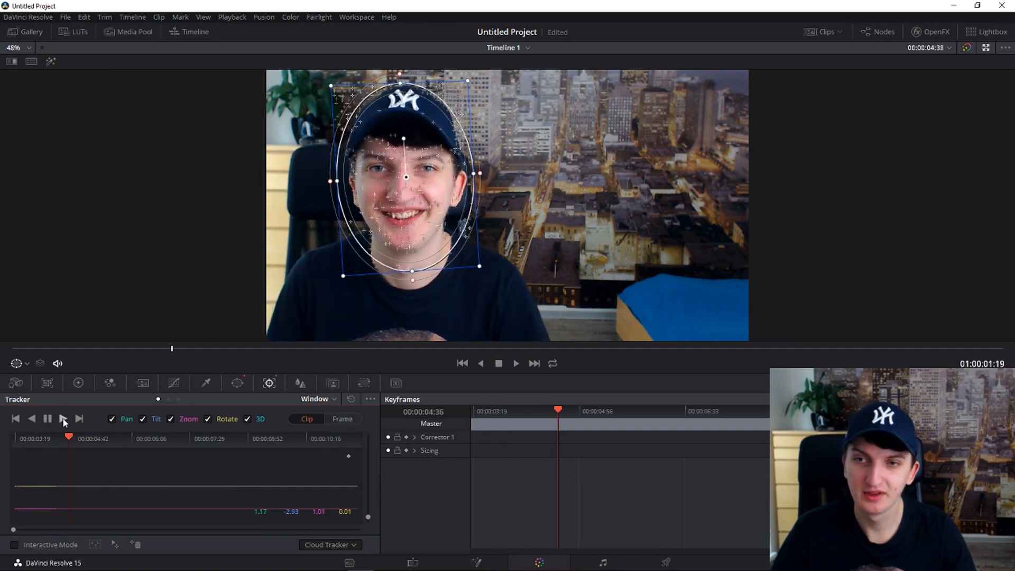
click(63, 418)
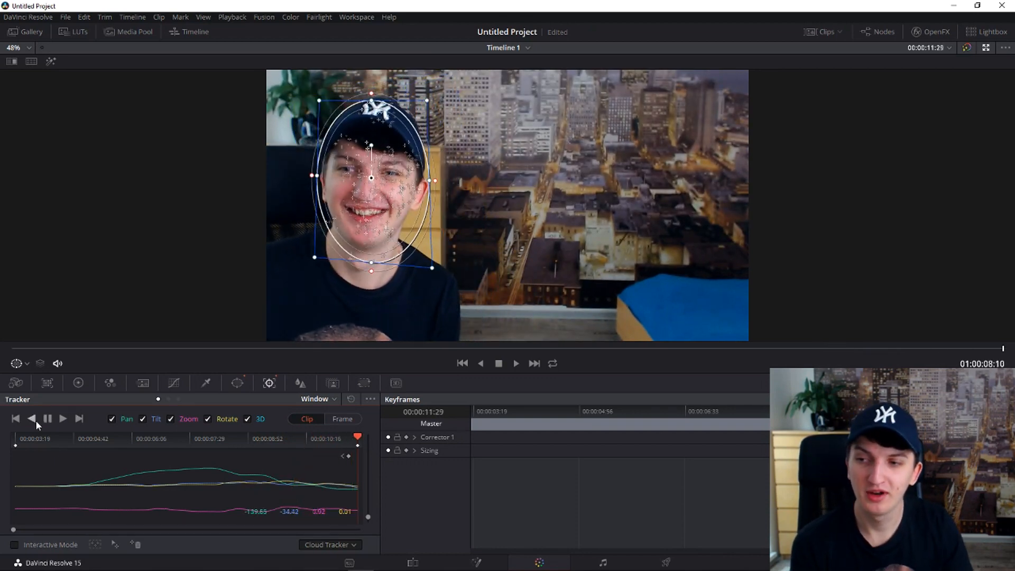
mouse_move(30, 418)
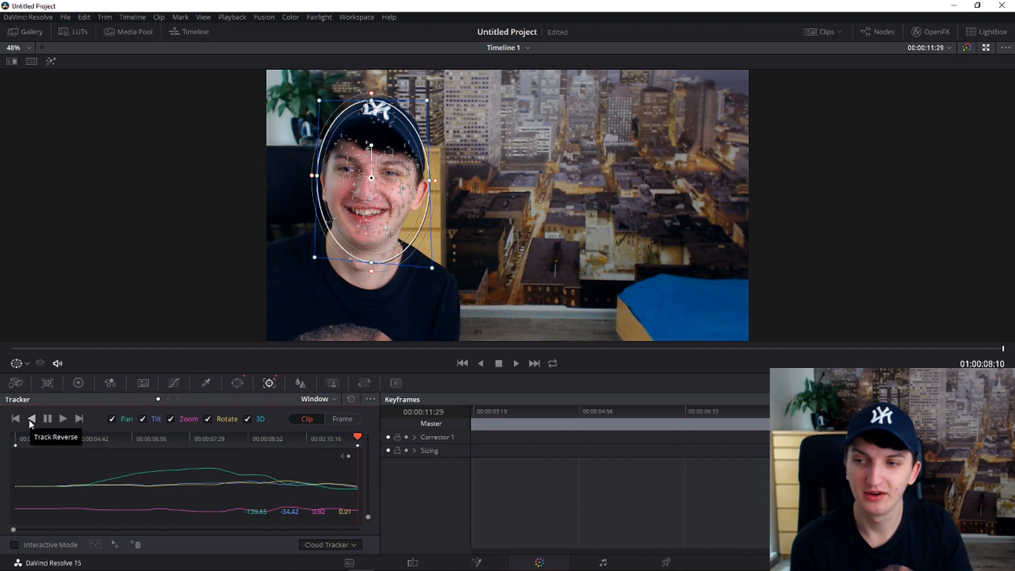
click(31, 418)
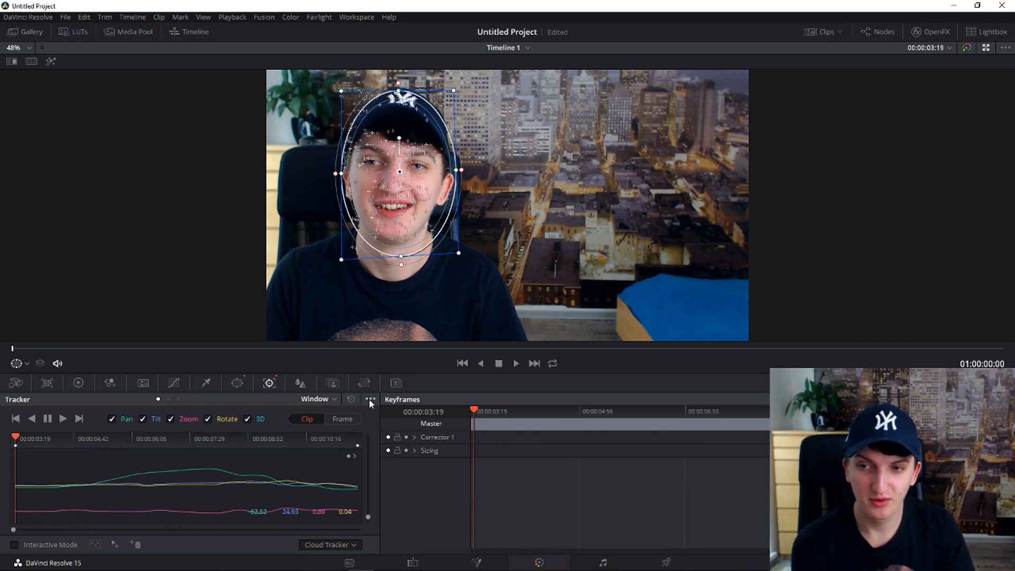
click(369, 399)
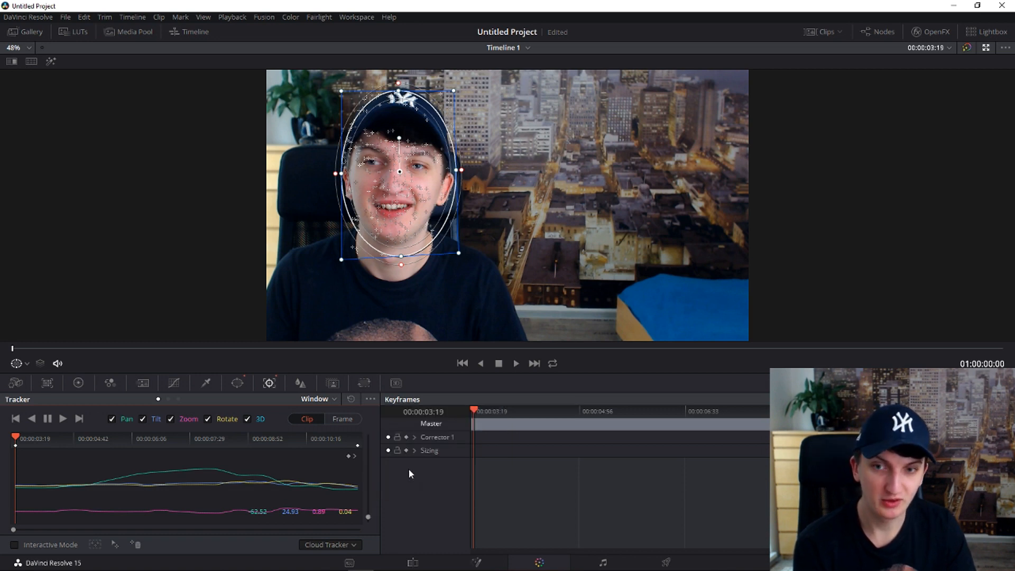
On the Edit page, turn the bart.png clip into a compound clip named 'Bart'.
click(412, 561)
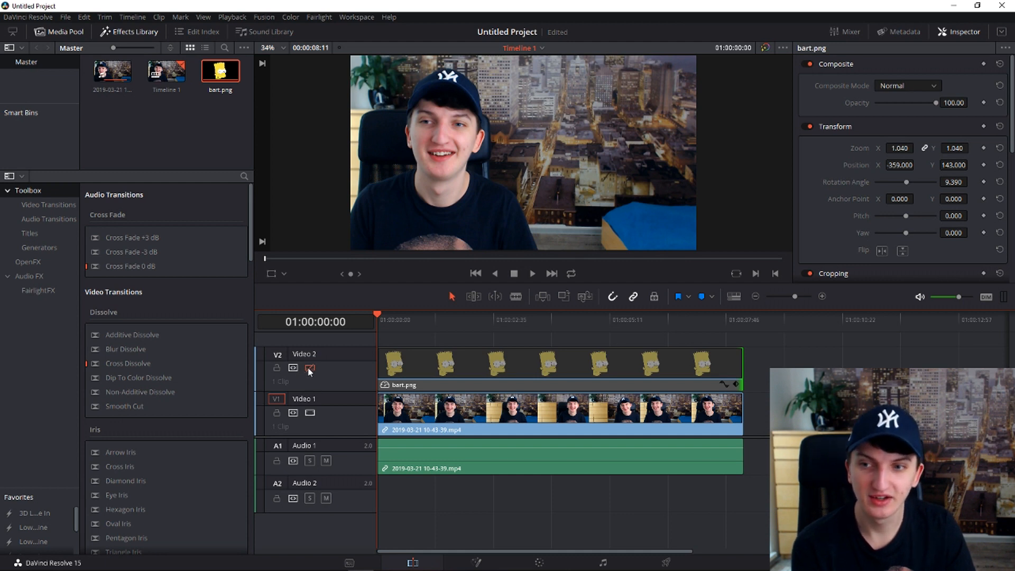
click(309, 368)
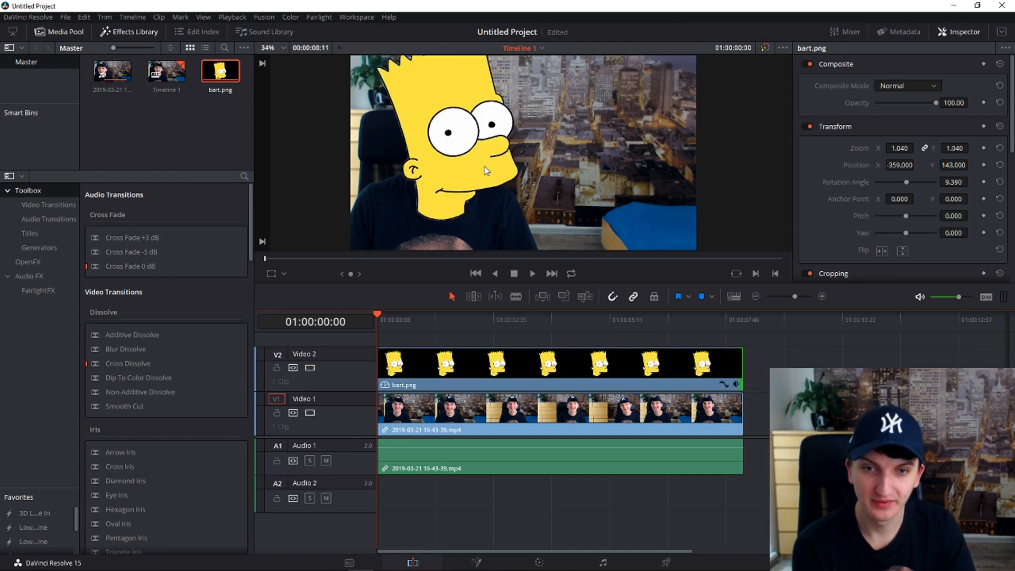
right_click(498, 372)
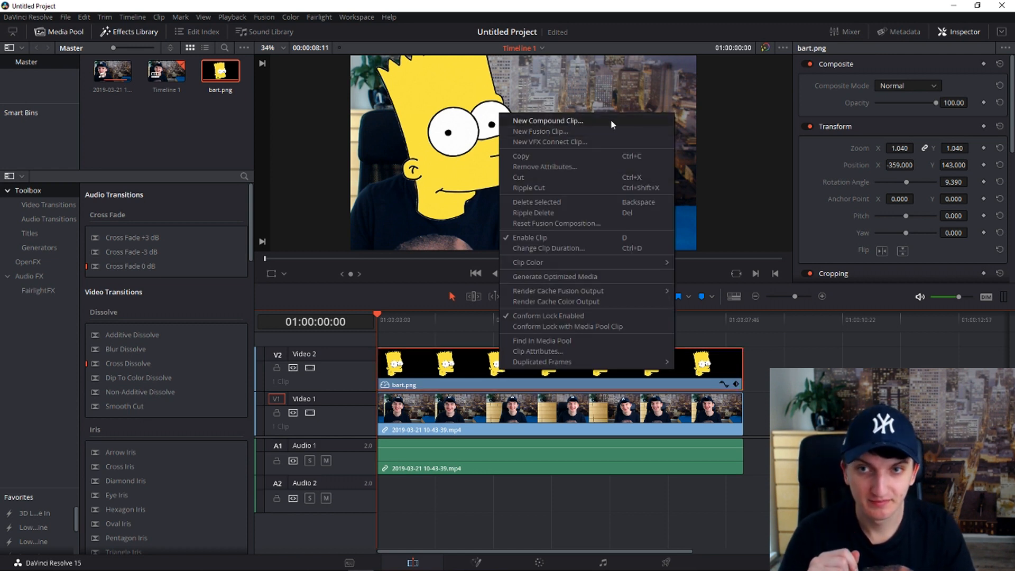
click(547, 121)
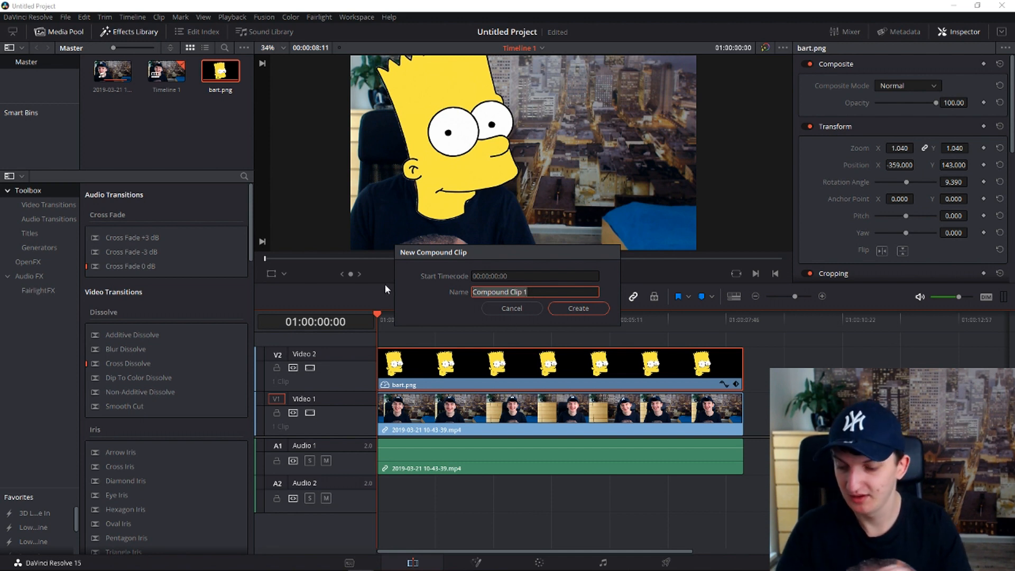
text(Bart)
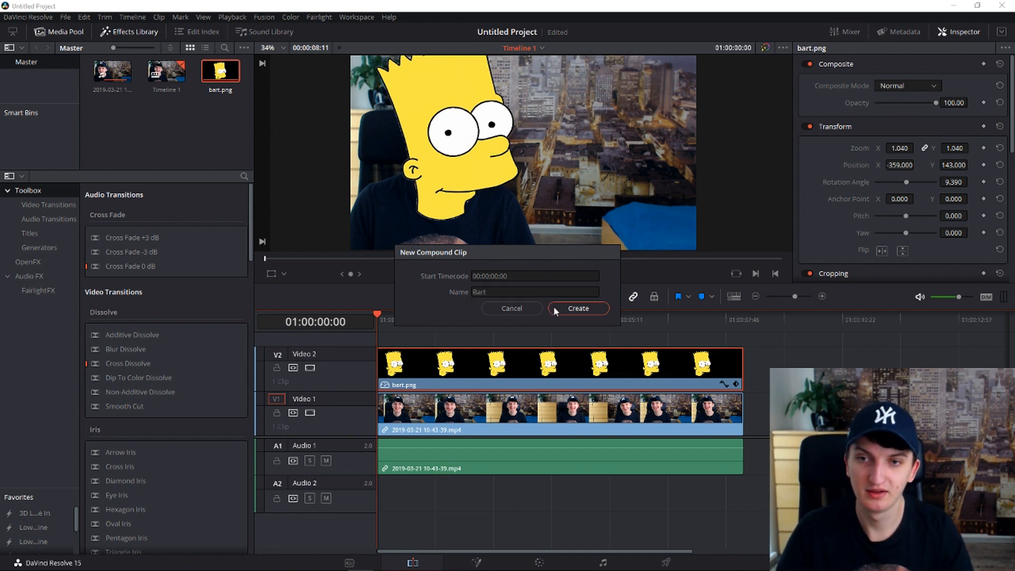
click(577, 308)
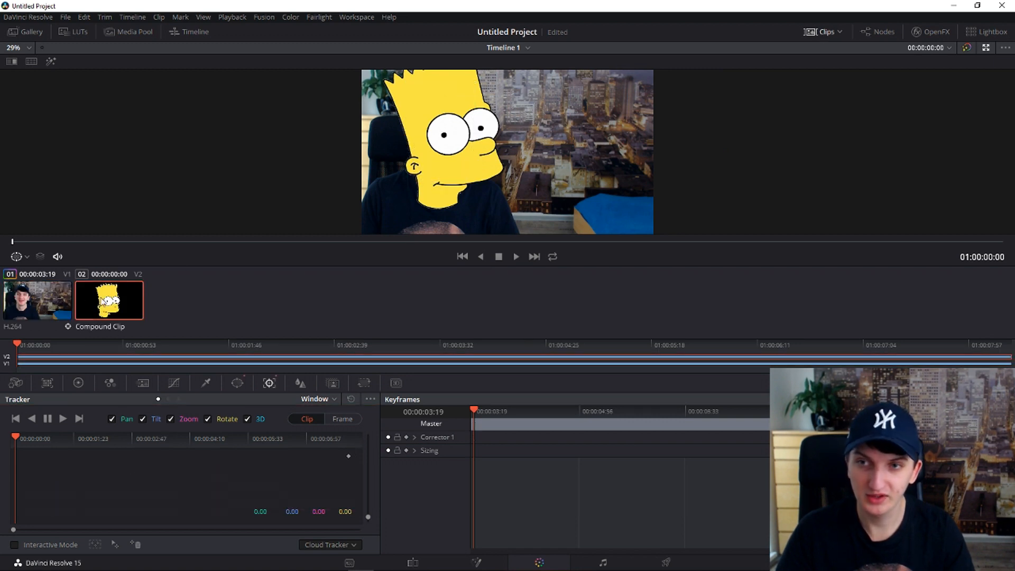
Switch the tracker to Stabilizer, enable Classic Stabilizer, and paste the head track data.
click(317, 398)
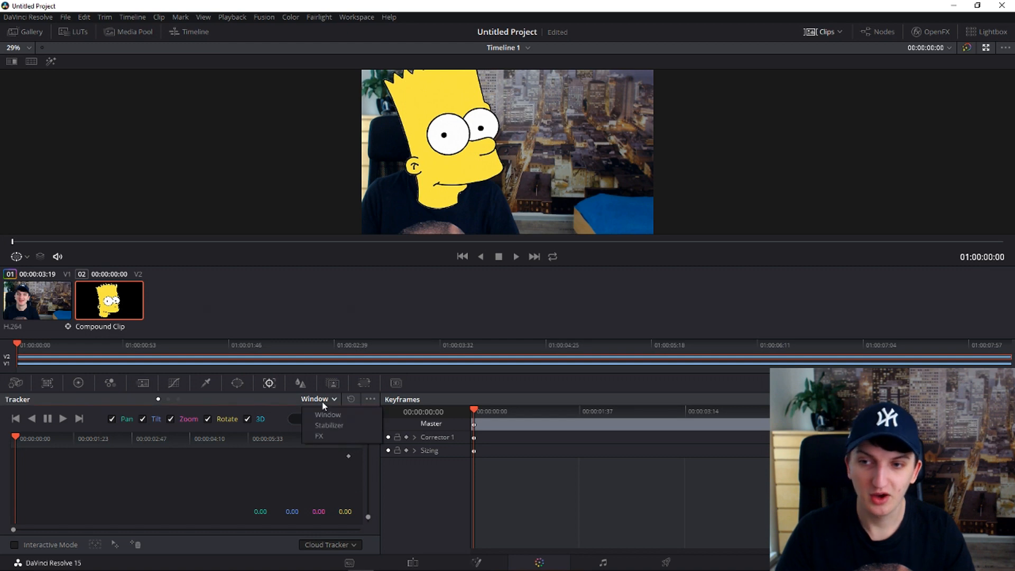
click(328, 424)
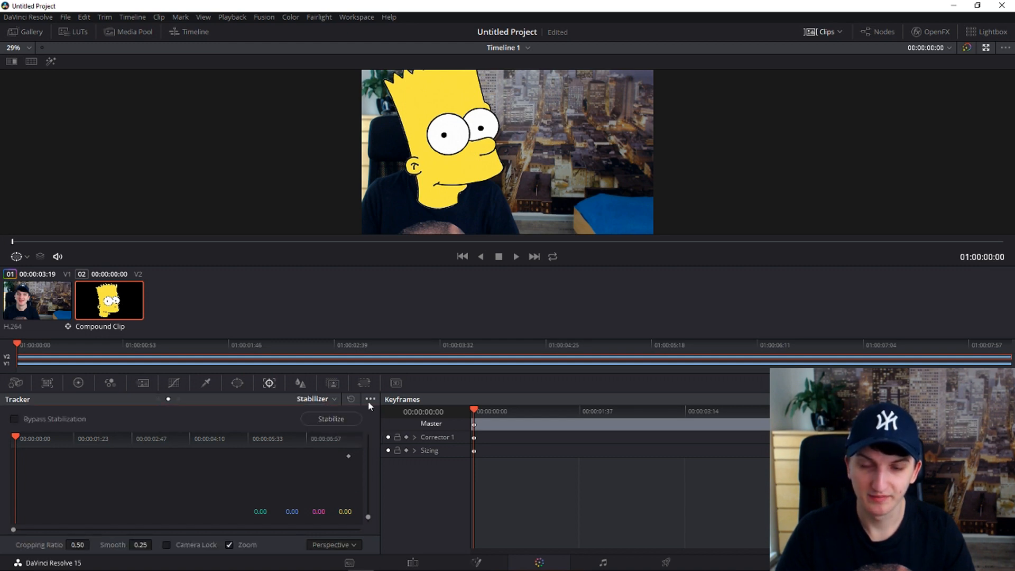
click(370, 399)
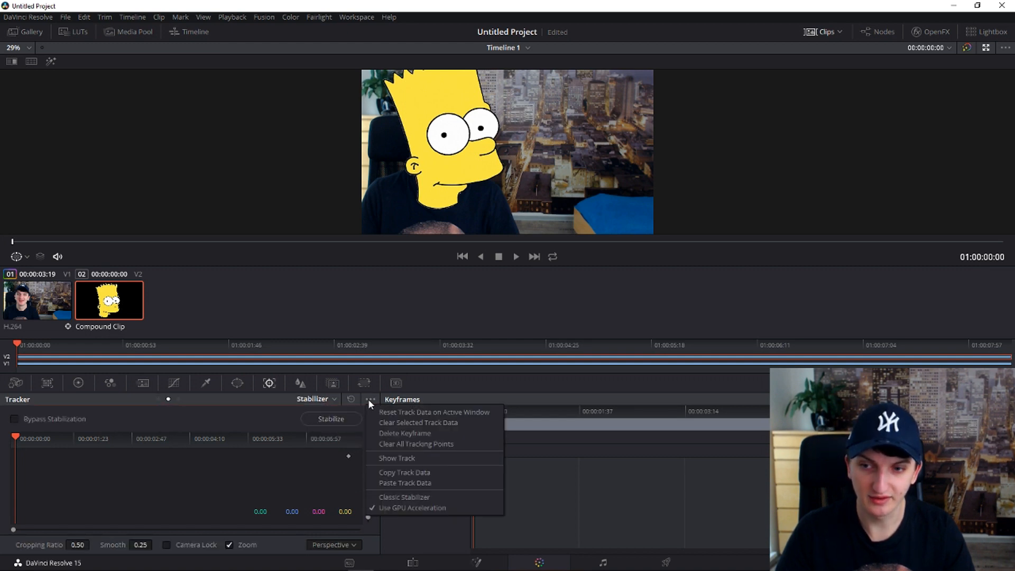
click(415, 443)
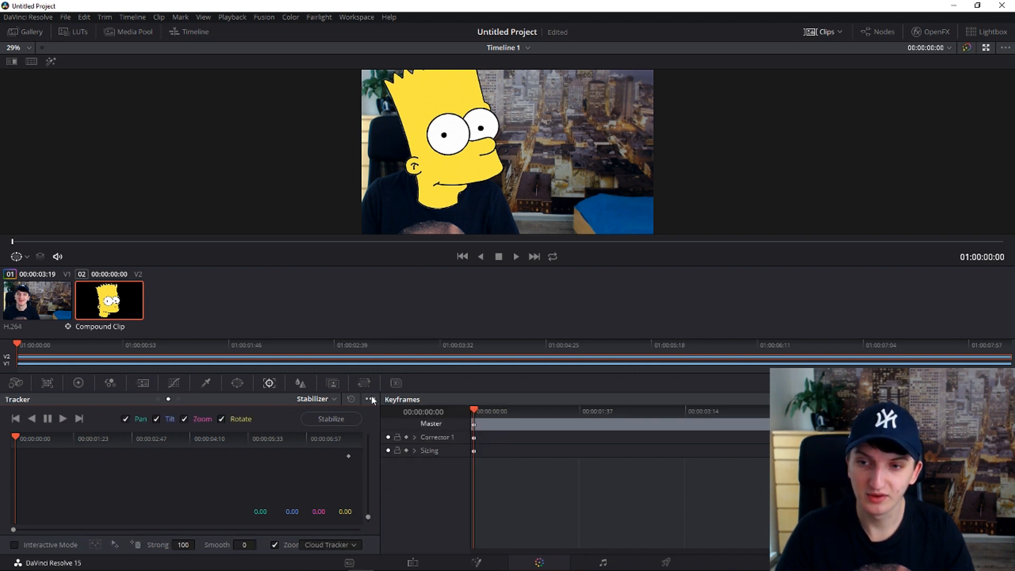
click(370, 399)
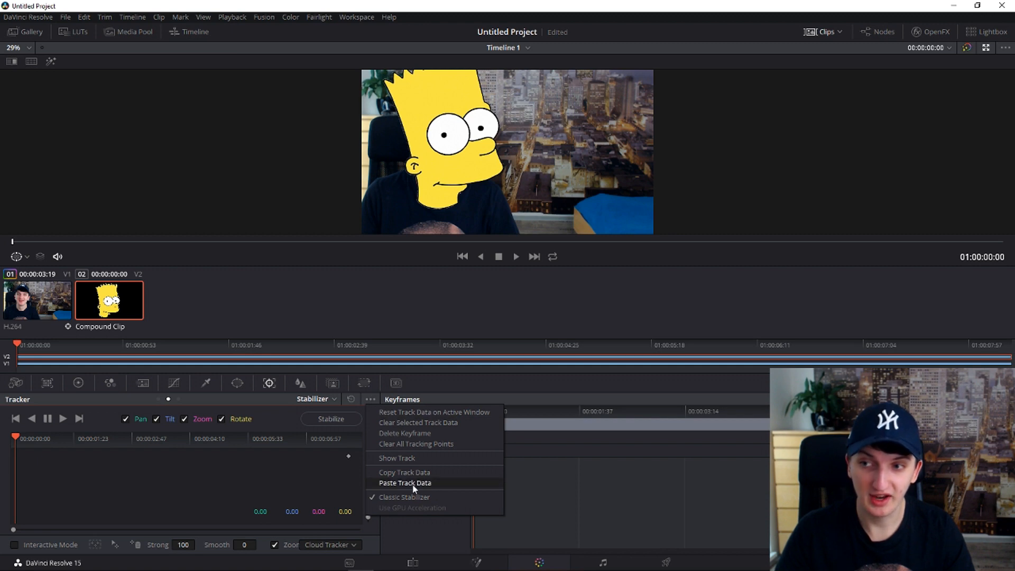
click(404, 483)
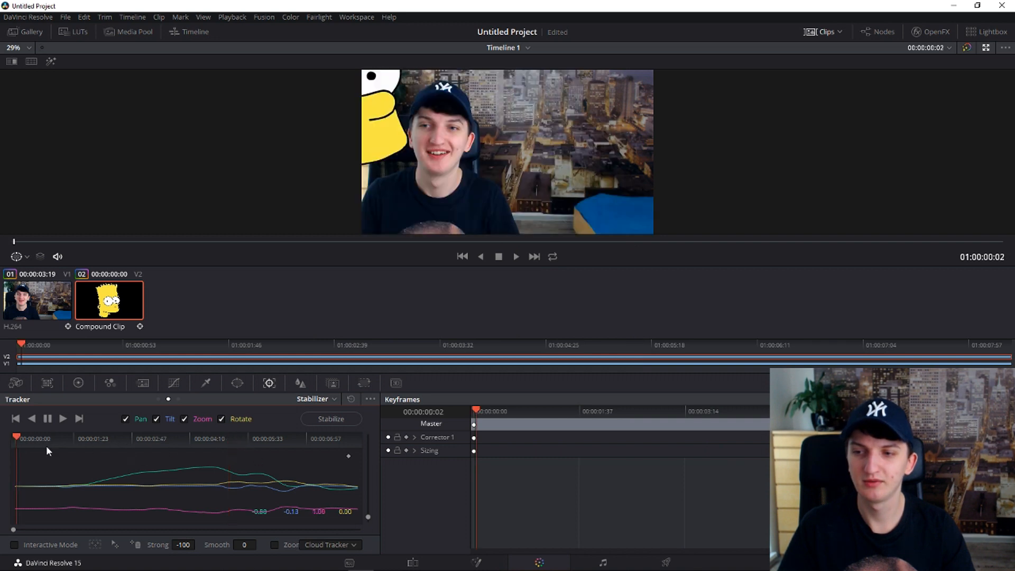
Stabilize the Bart clip with the pasted track and return to its first frame.
click(331, 419)
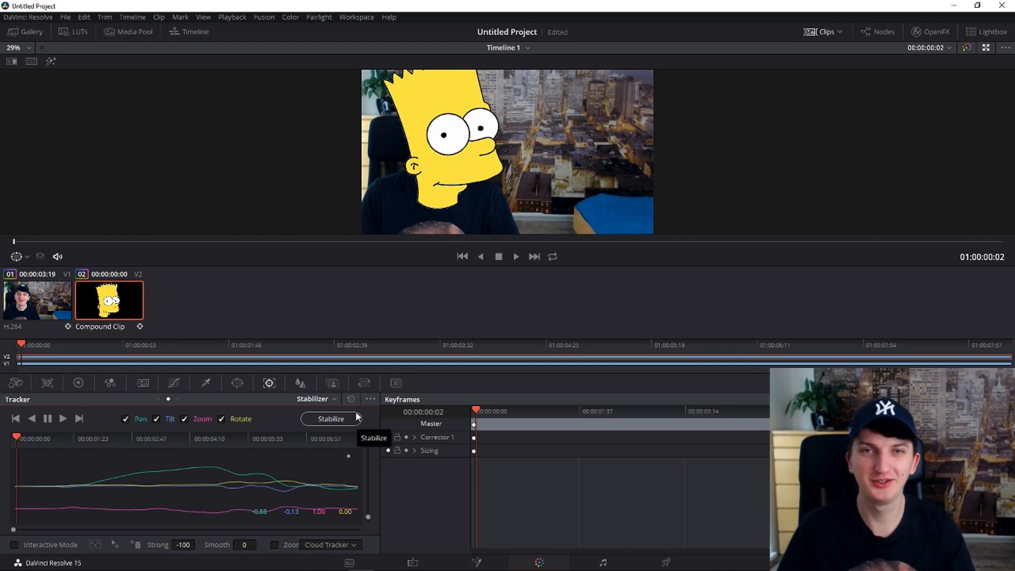
mouse_move(301, 544)
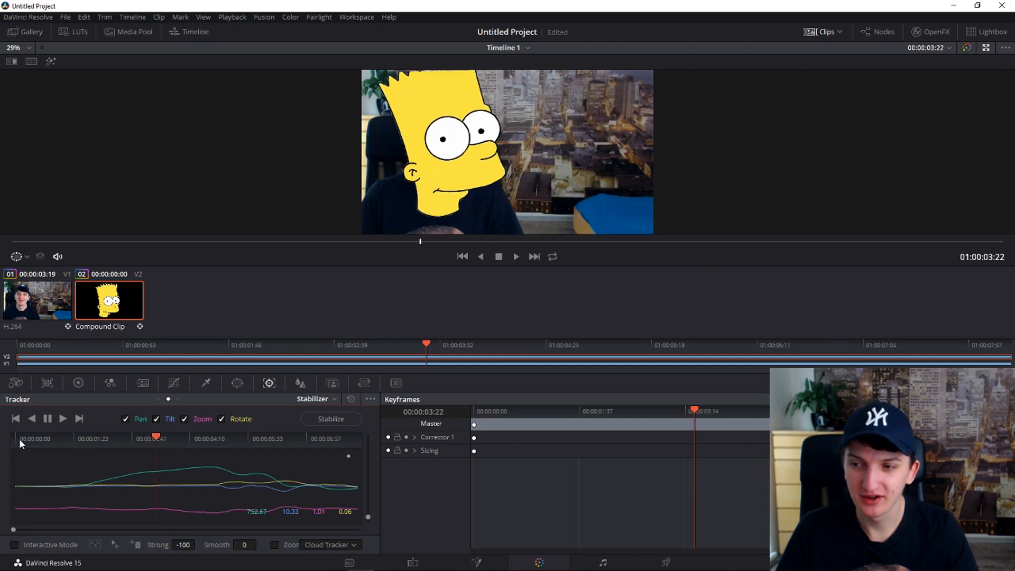
click(370, 398)
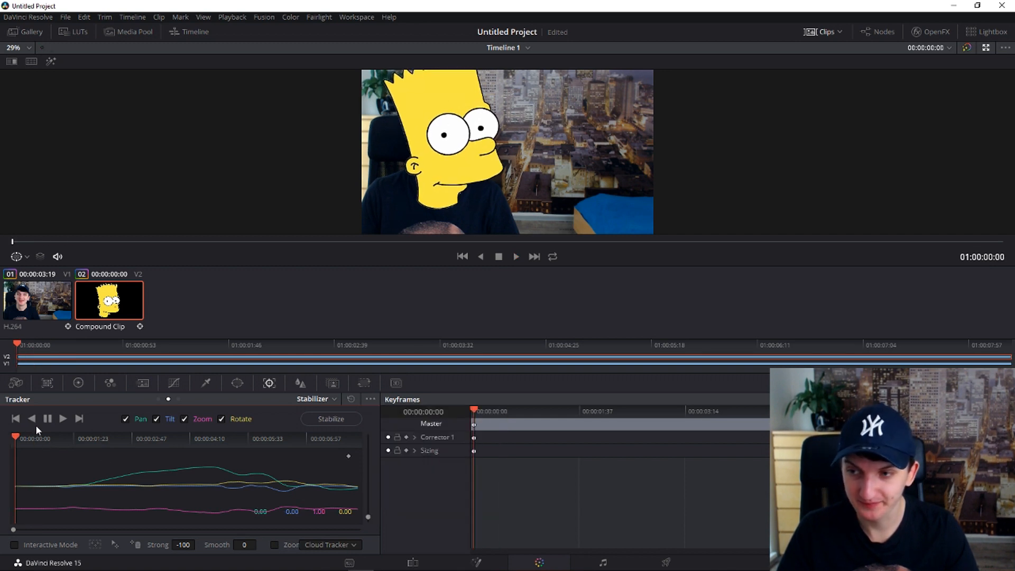
Undo the pasted track data from the Edit menu and dismiss the menu.
click(370, 398)
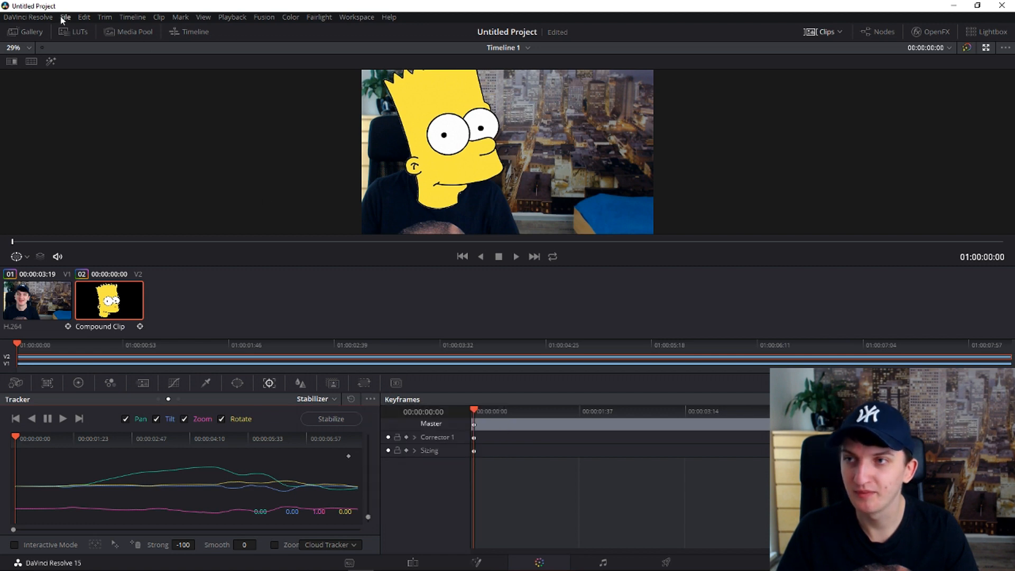
mouse_move(90, 28)
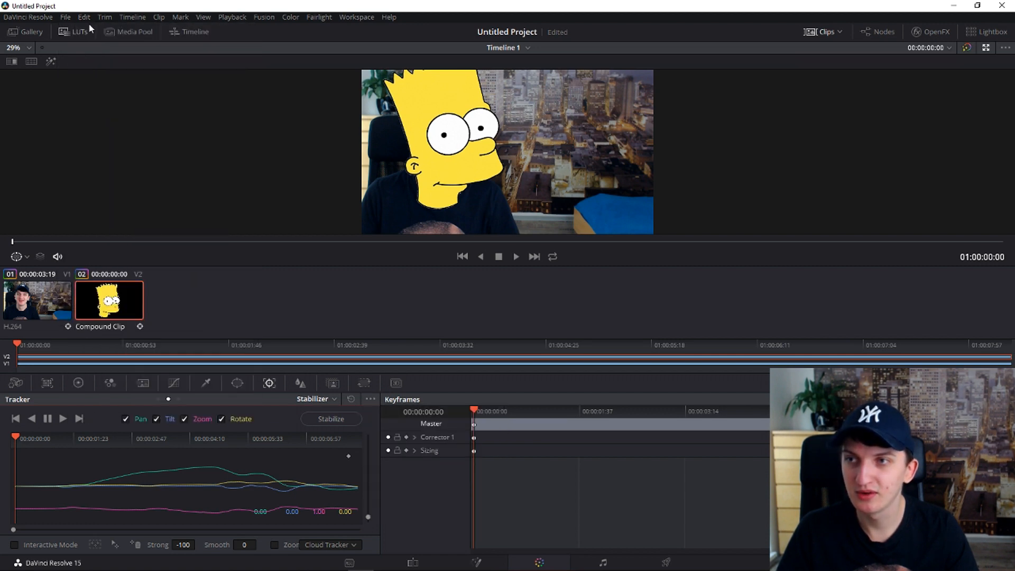
click(104, 17)
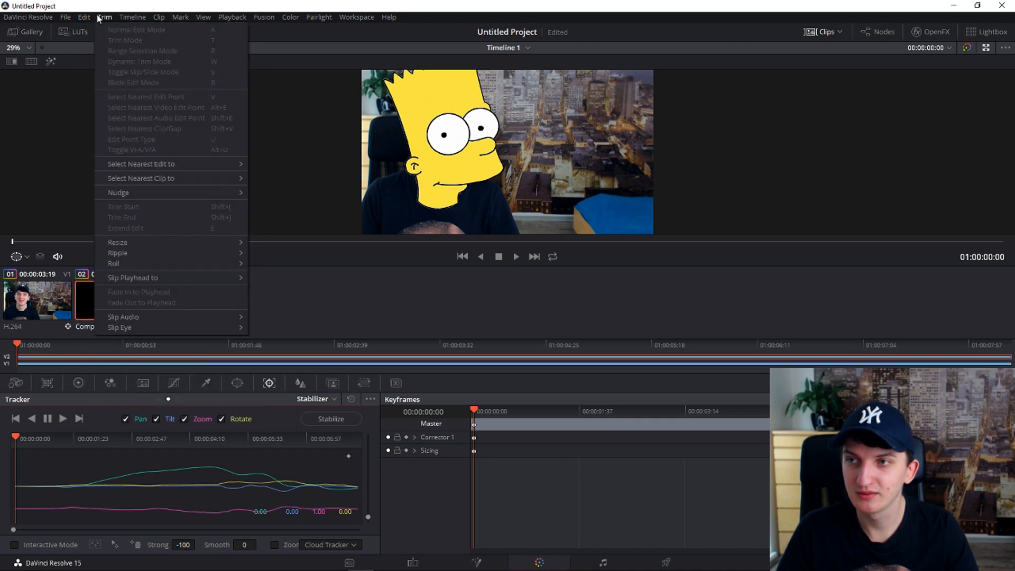
click(83, 17)
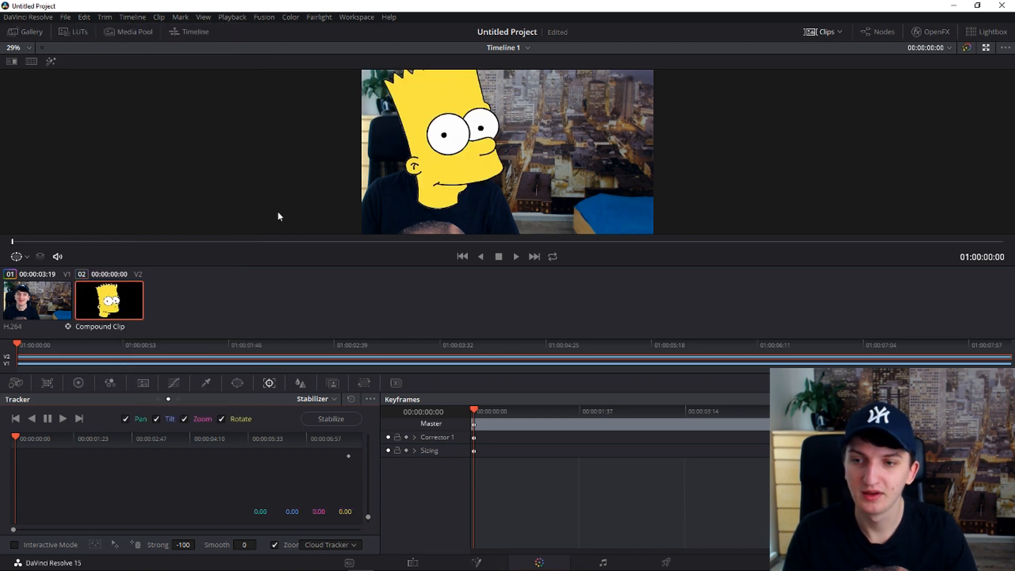
click(516, 256)
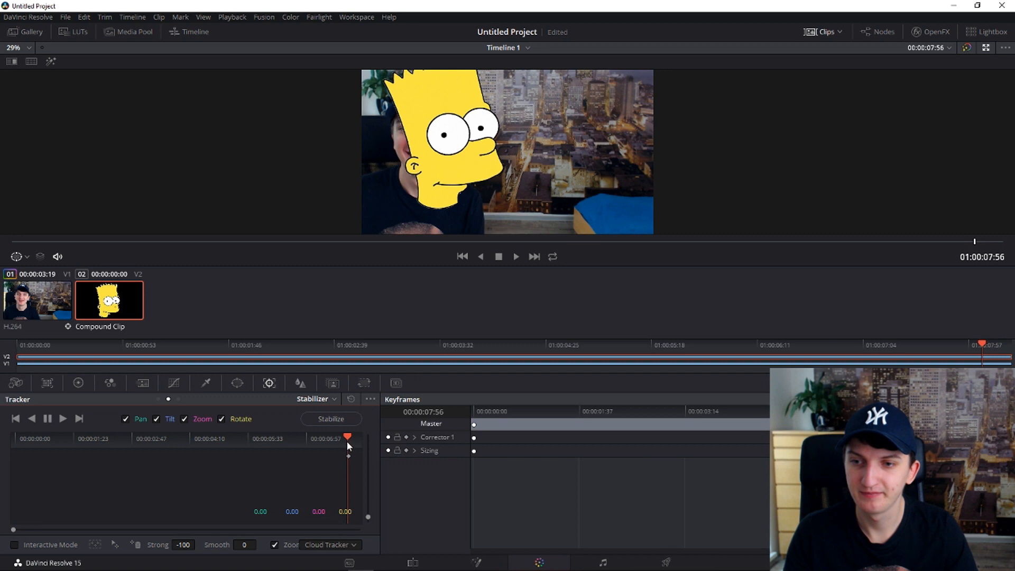
From the first frame, paste the head track data again and stabilize the Bart clip.
click(63, 418)
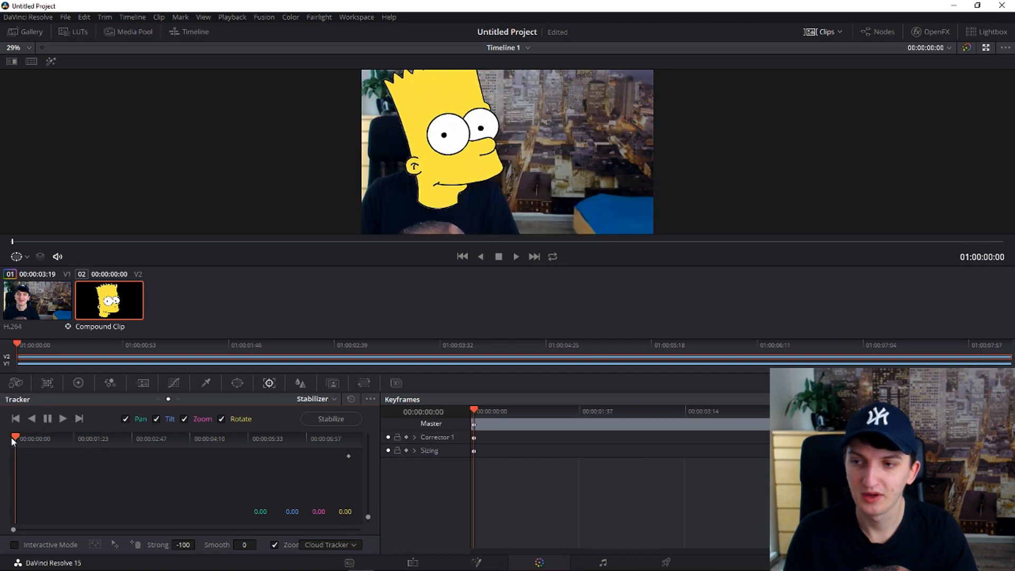
click(370, 398)
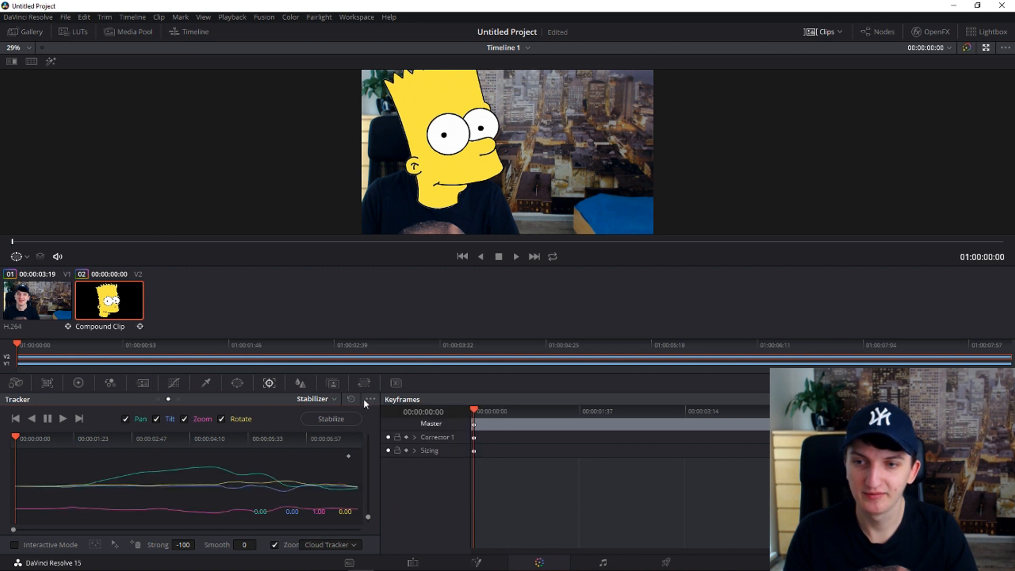
click(370, 399)
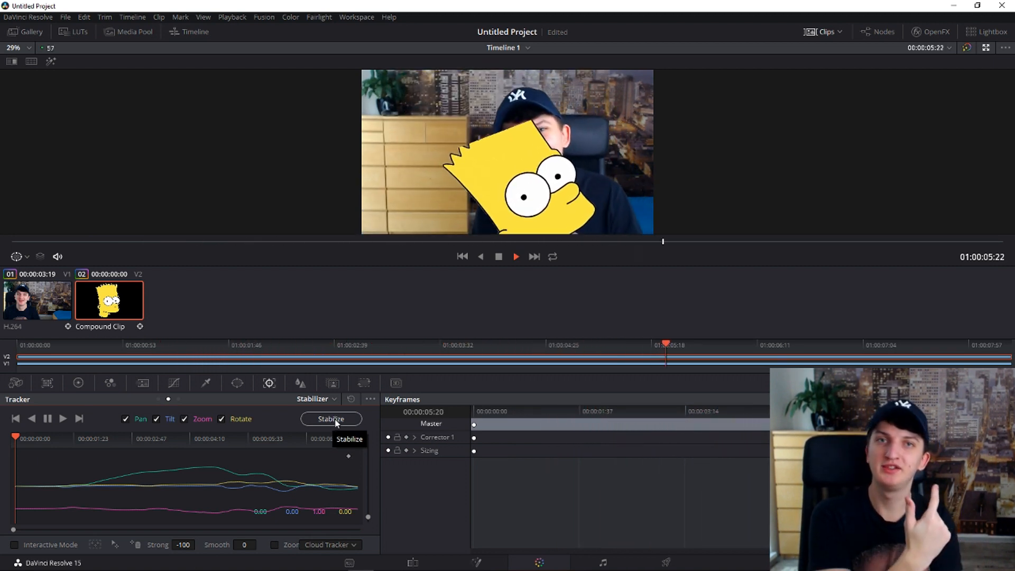
click(515, 256)
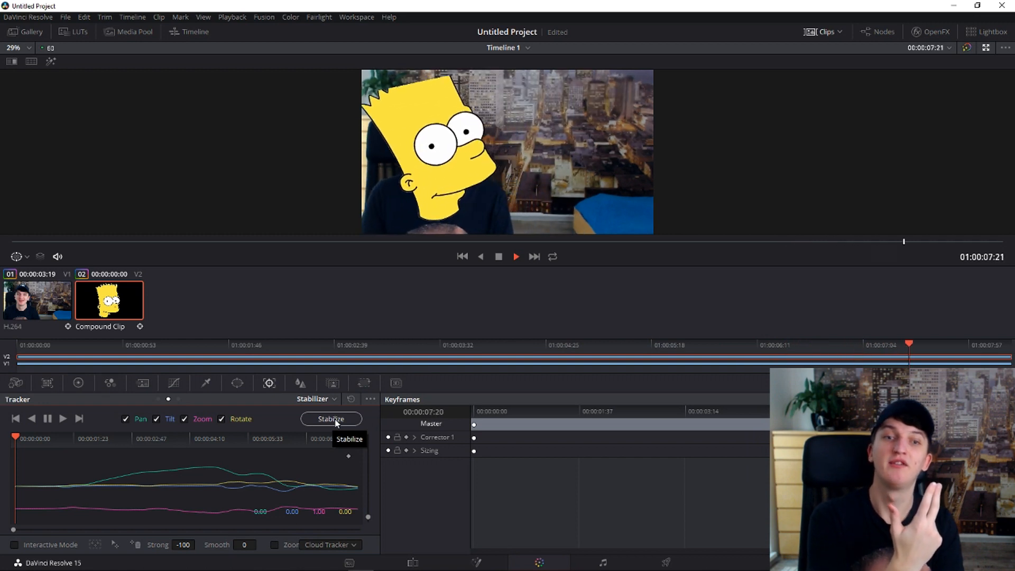